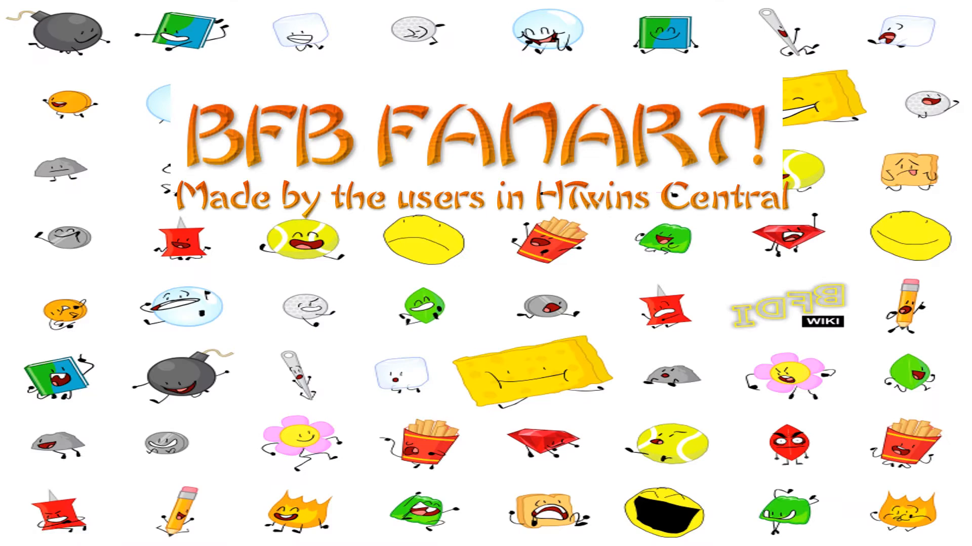
key(Right)
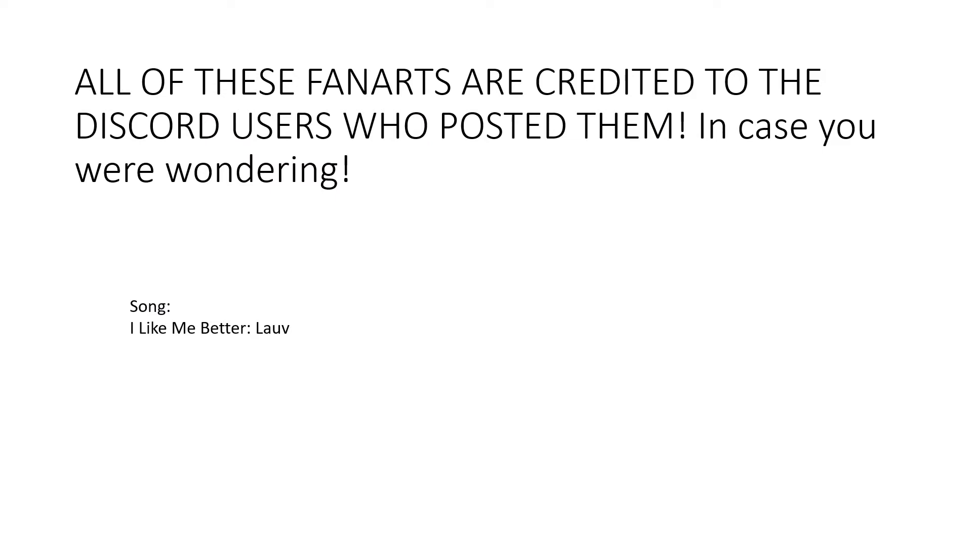